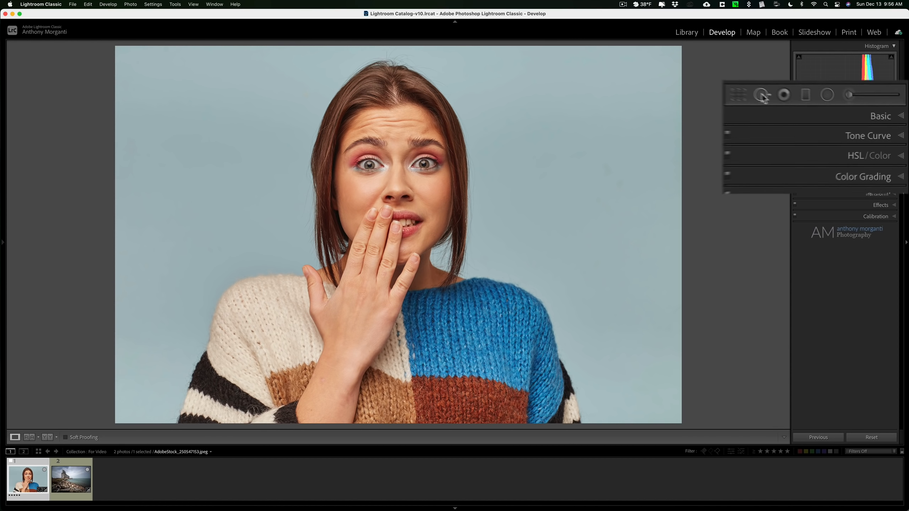
Open the Spot Removal tool on the woman's portrait, set to Heal at size 79
{"action": "left_click", "coordinate": [765, 94]}
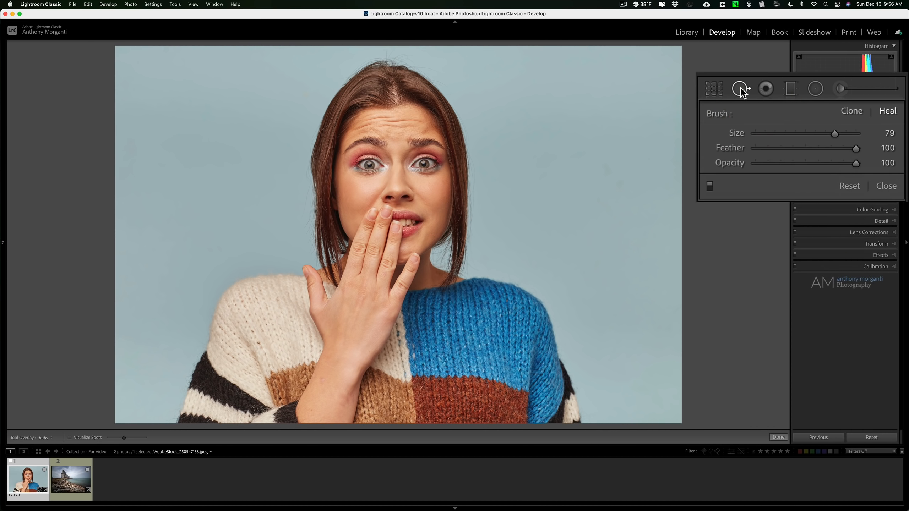
{"action": "mouse_move", "coordinate": [741, 88]}
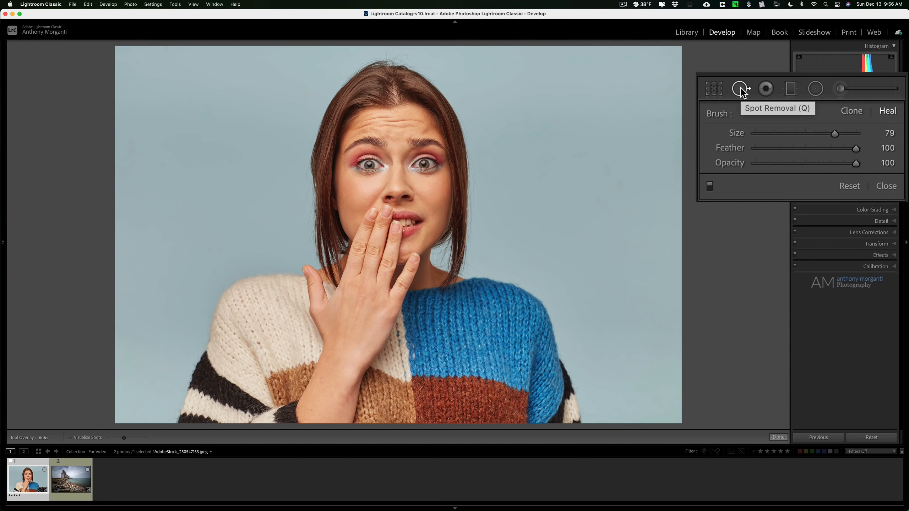
{"action": "mouse_move", "coordinate": [852, 111]}
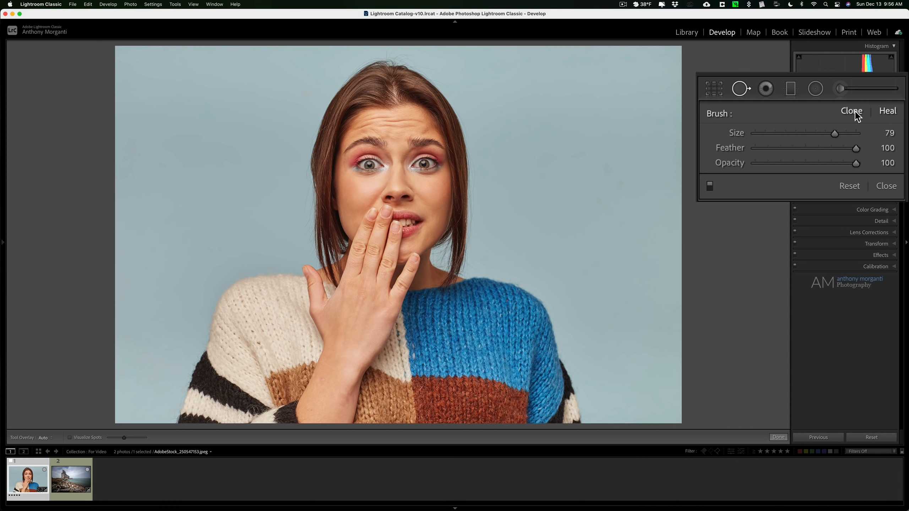
Switch the Spot Removal brush to Clone mode, with size 84
{"action": "left_click", "coordinate": [852, 110]}
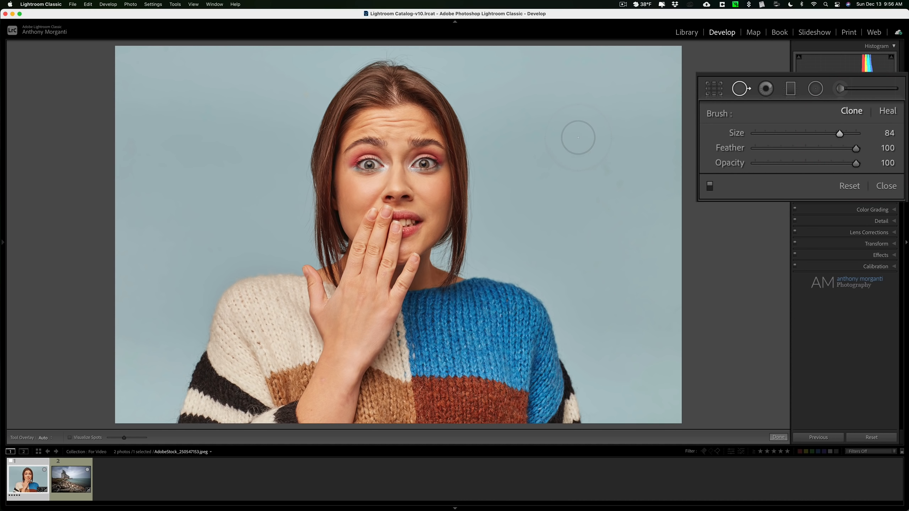
{"action": "mouse_move", "coordinate": [530, 138]}
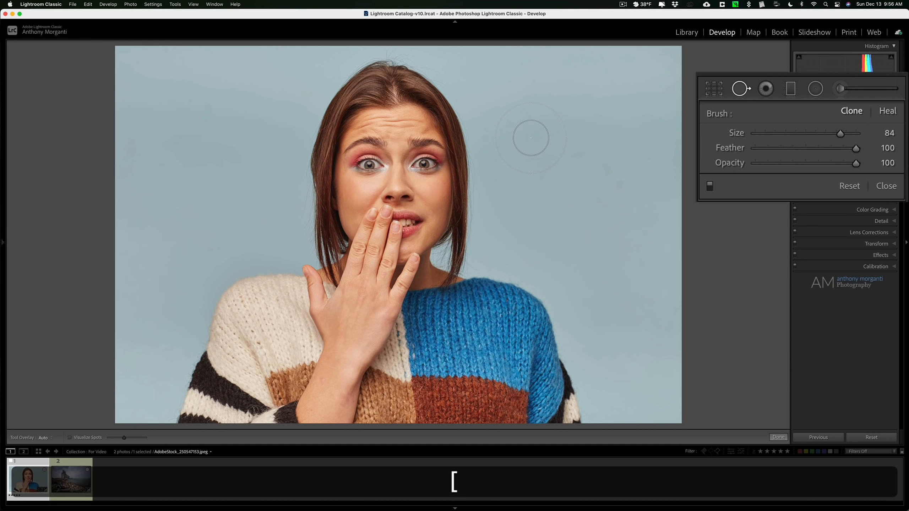
{"action": "mouse_move", "coordinate": [451, 186]}
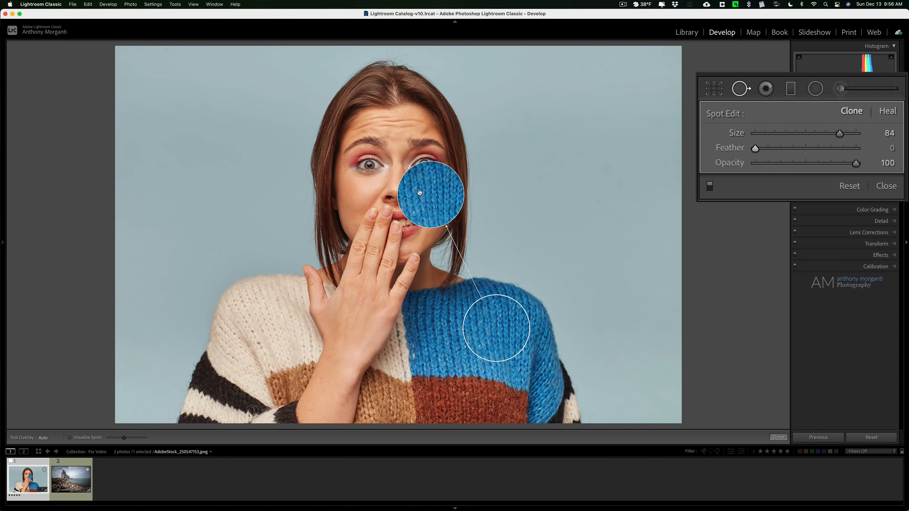
{"action": "mouse_move", "coordinate": [617, 224]}
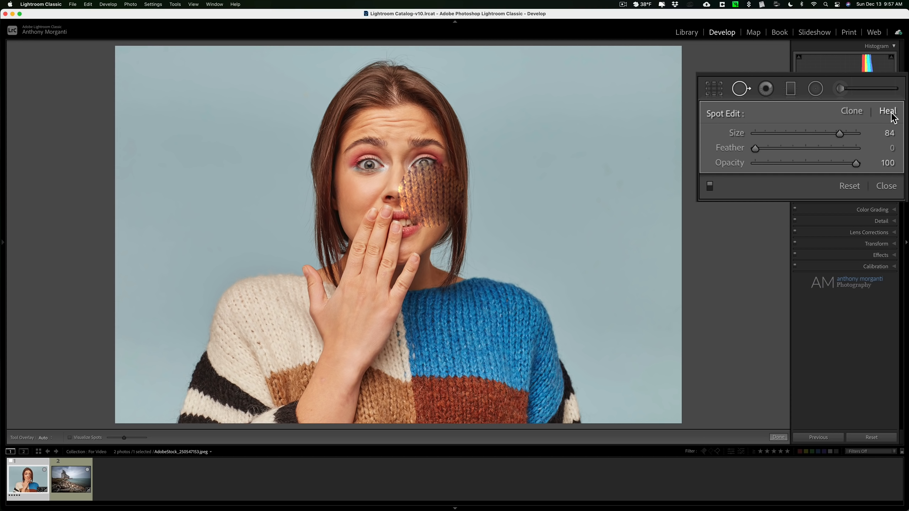
Change the eye spot back to Clone, leaving a hard-edged blue knit patch
{"action": "left_click", "coordinate": [852, 110]}
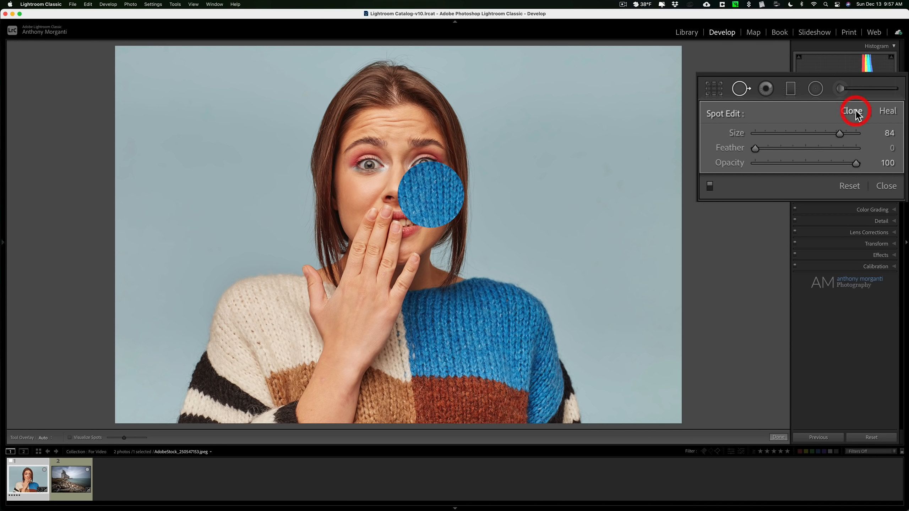
{"action": "mouse_move", "coordinate": [835, 119]}
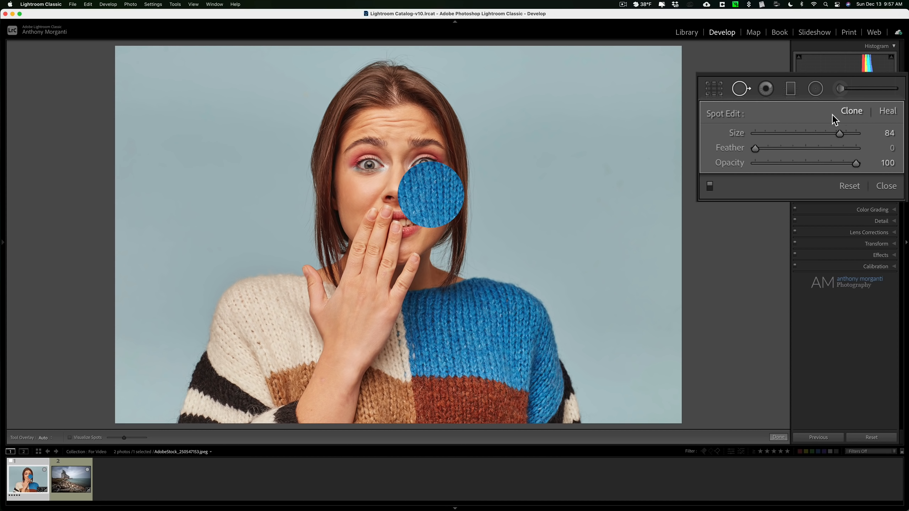
{"action": "mouse_move", "coordinate": [847, 120]}
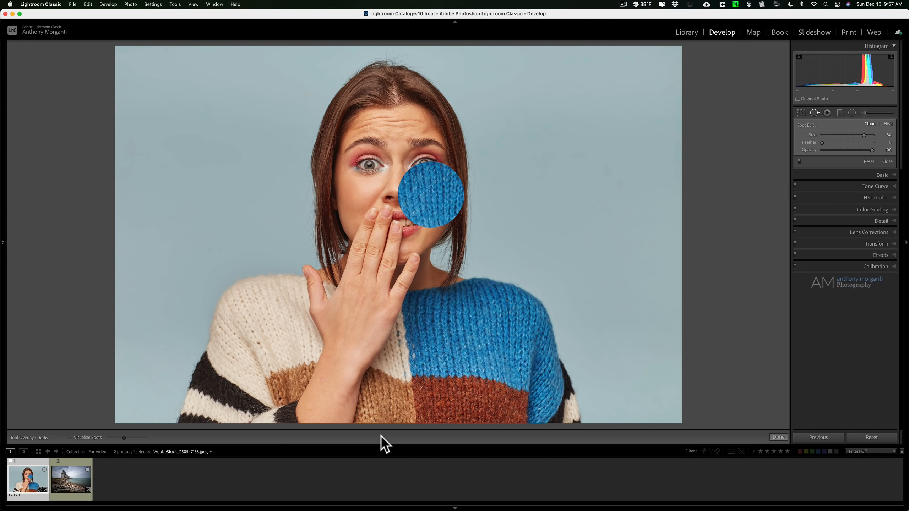
{"action": "mouse_move", "coordinate": [583, 447]}
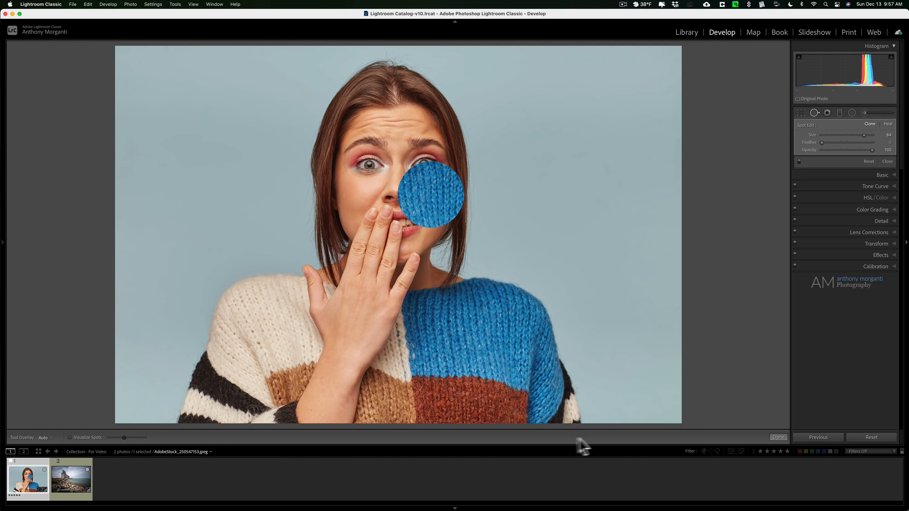
{"action": "mouse_move", "coordinate": [464, 443]}
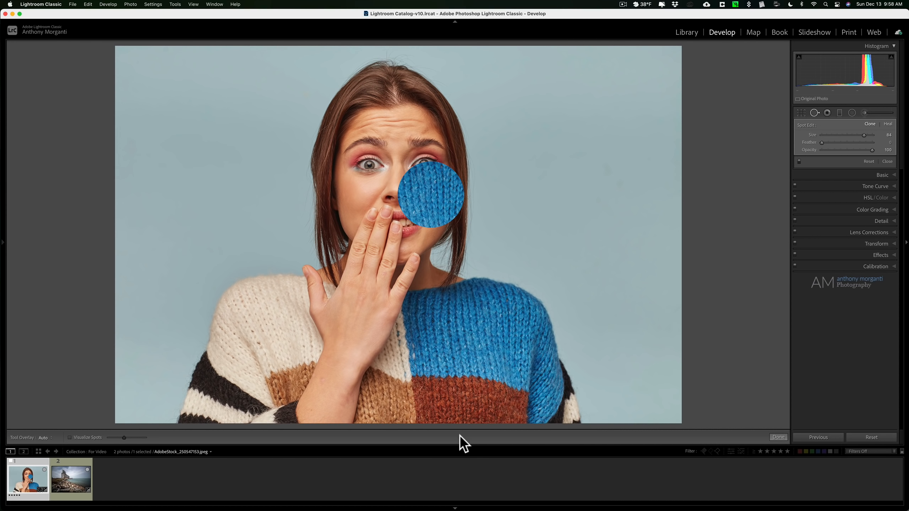
{"action": "key", "text": "t"}
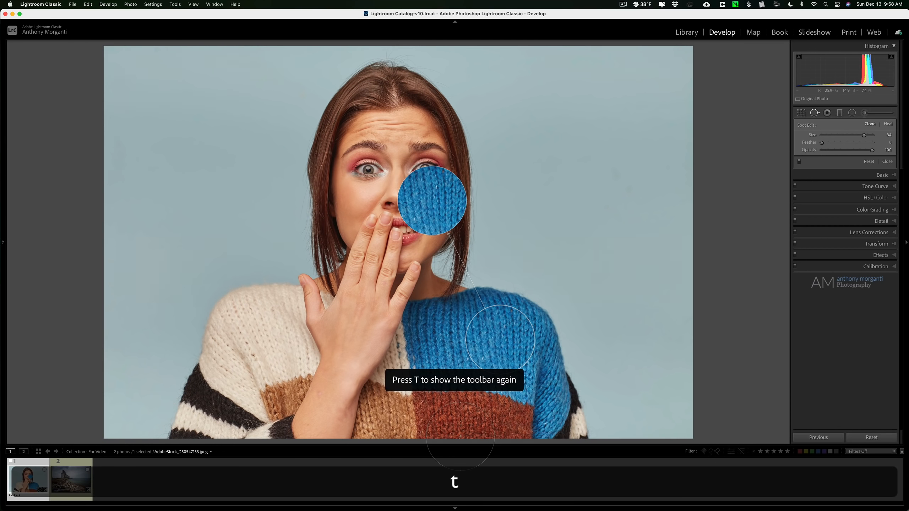
{"action": "mouse_move", "coordinate": [461, 440]}
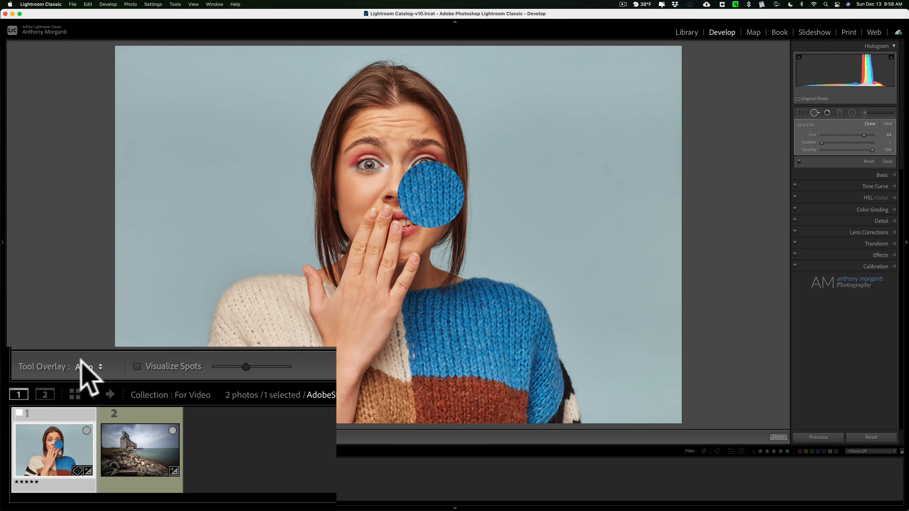
{"action": "mouse_move", "coordinate": [103, 383]}
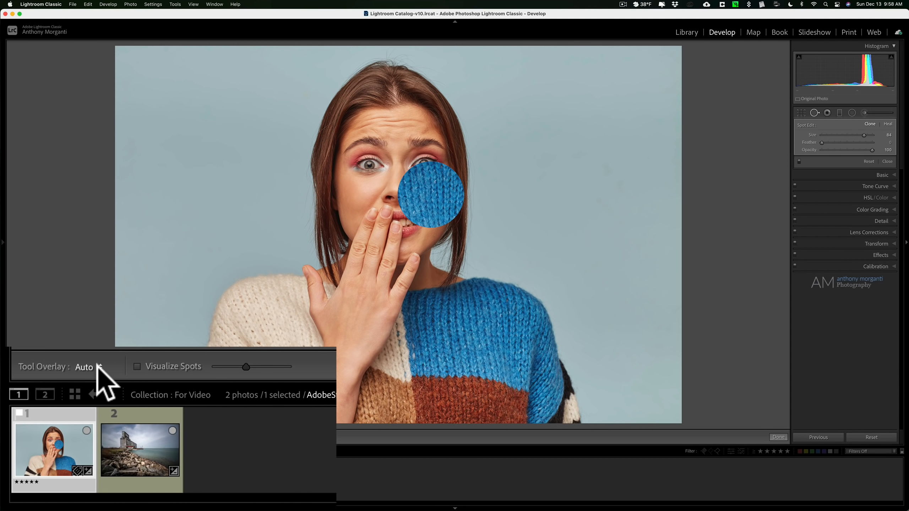
{"action": "mouse_move", "coordinate": [102, 379]}
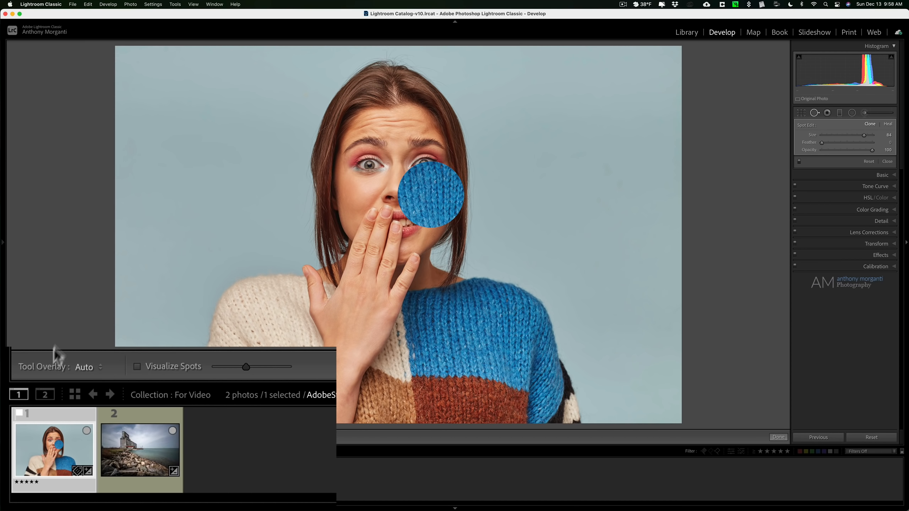
{"action": "left_click", "coordinate": [88, 366]}
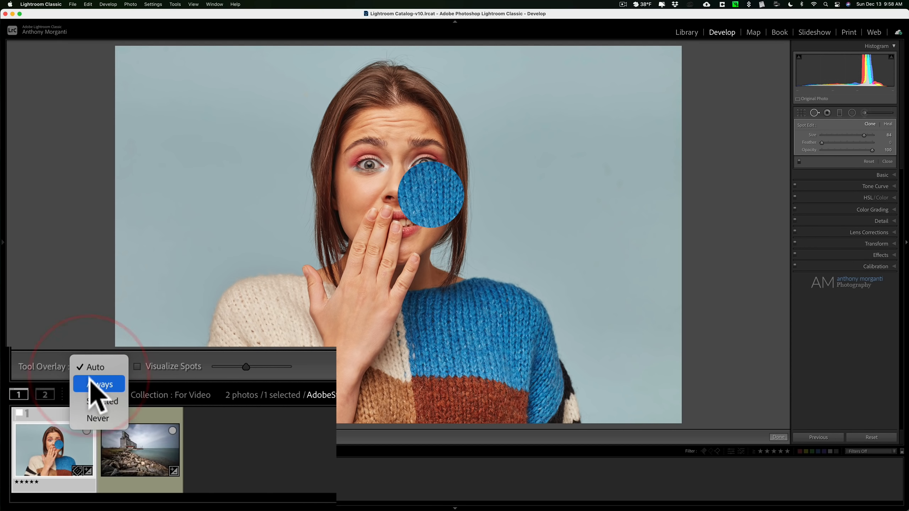
{"action": "left_click", "coordinate": [99, 384]}
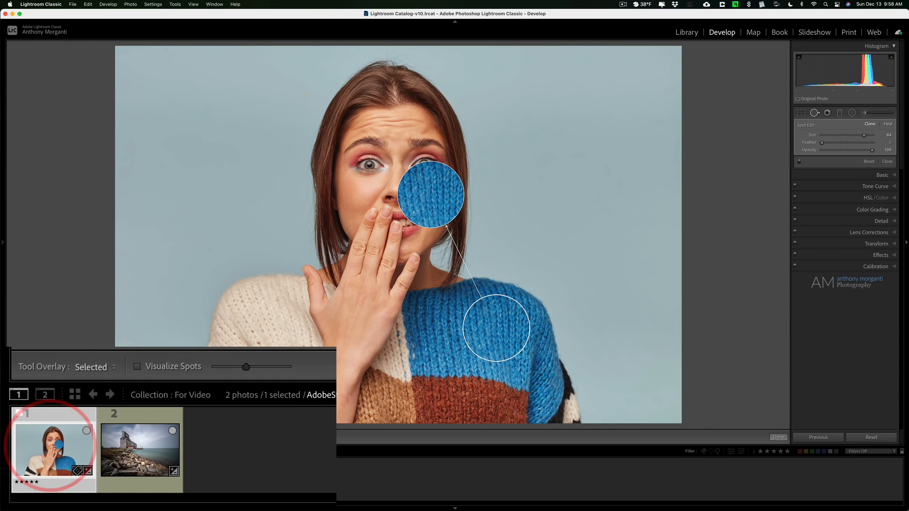
{"action": "mouse_move", "coordinate": [420, 189]}
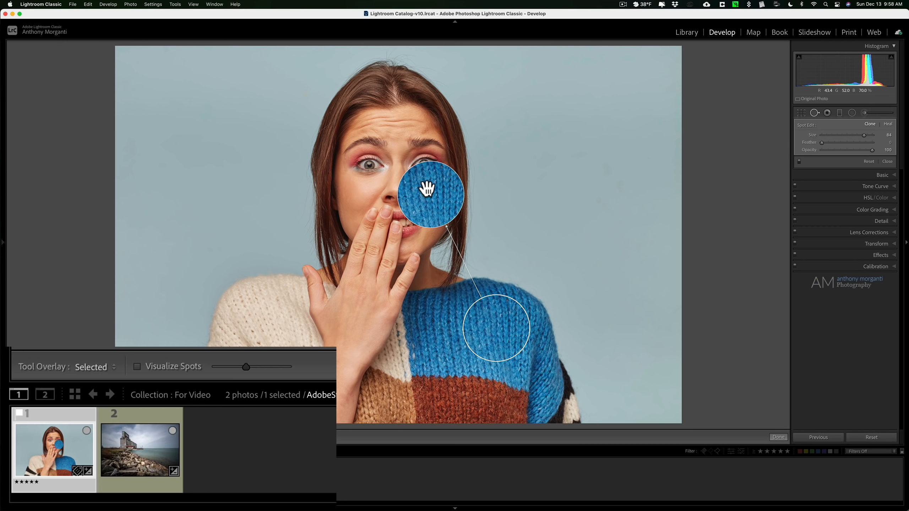
{"action": "left_click", "coordinate": [94, 366]}
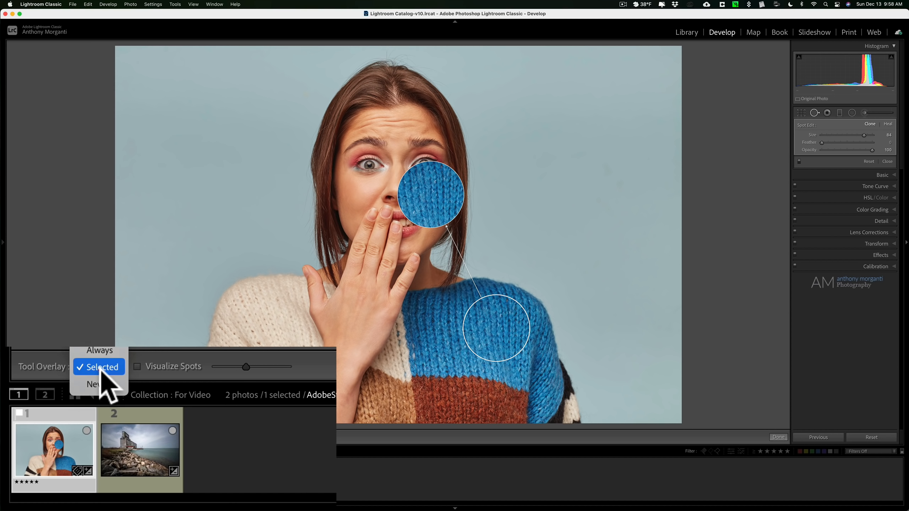
{"action": "left_click", "coordinate": [92, 384]}
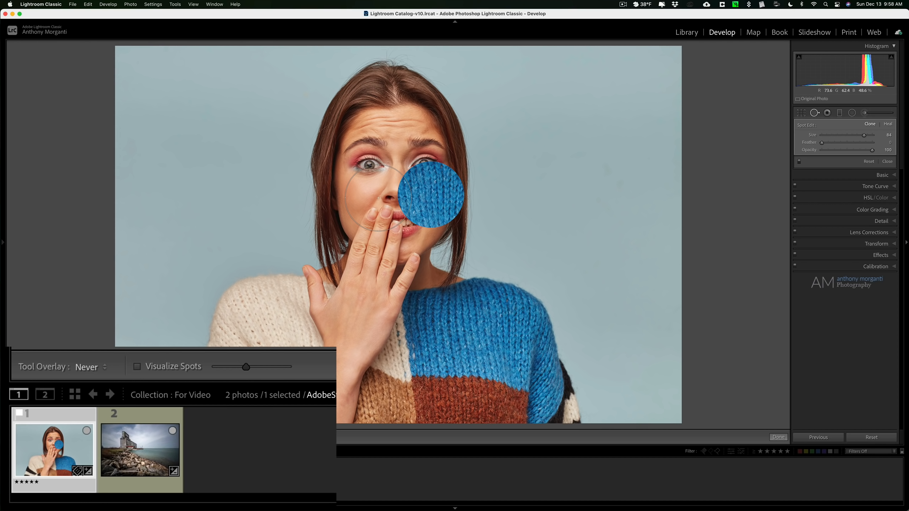
{"action": "left_click", "coordinate": [87, 367]}
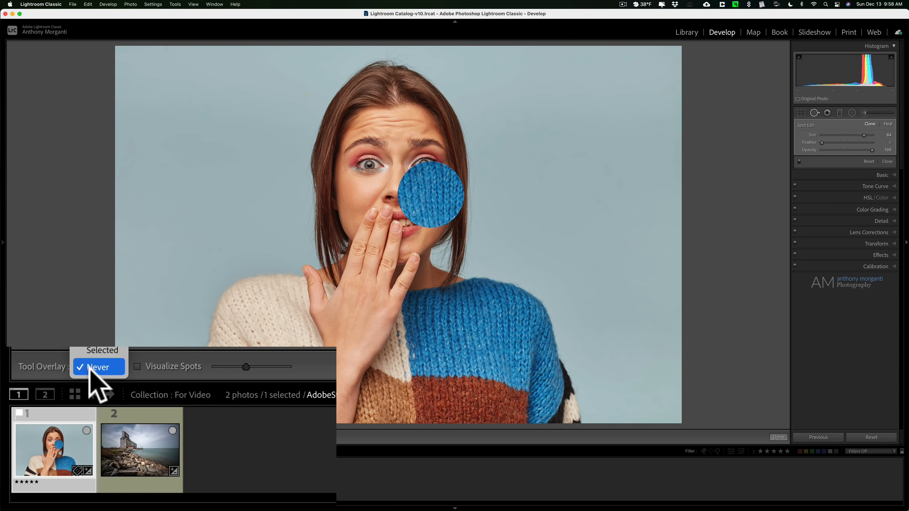
{"action": "left_click", "coordinate": [99, 367]}
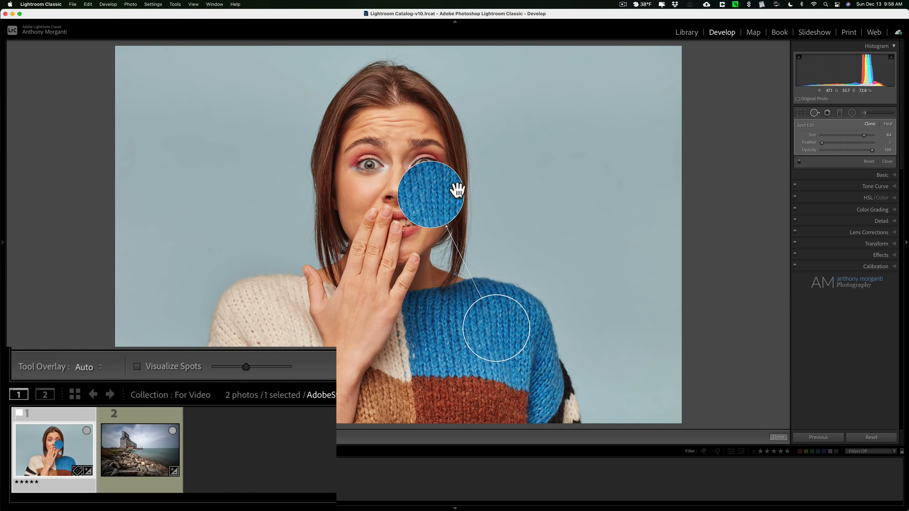
{"action": "mouse_move", "coordinate": [416, 189]}
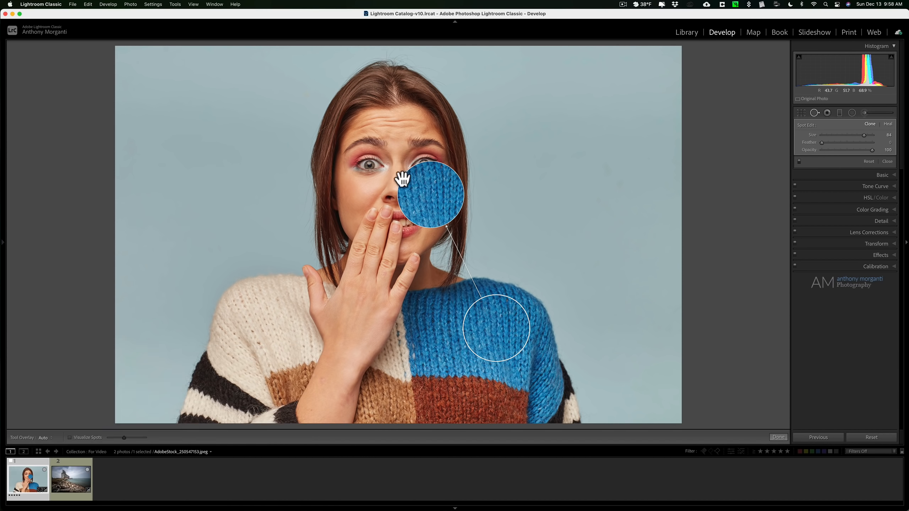
{"action": "left_click", "coordinate": [43, 438]}
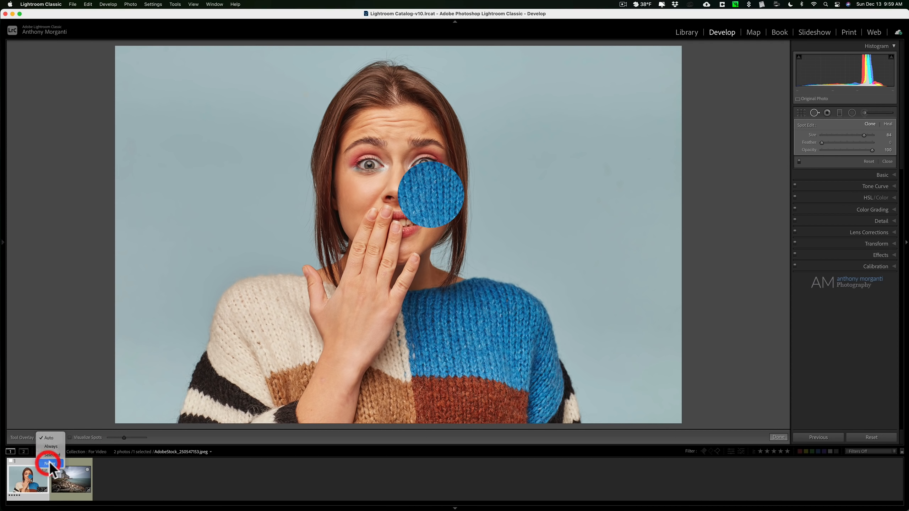
{"action": "left_click", "coordinate": [50, 462]}
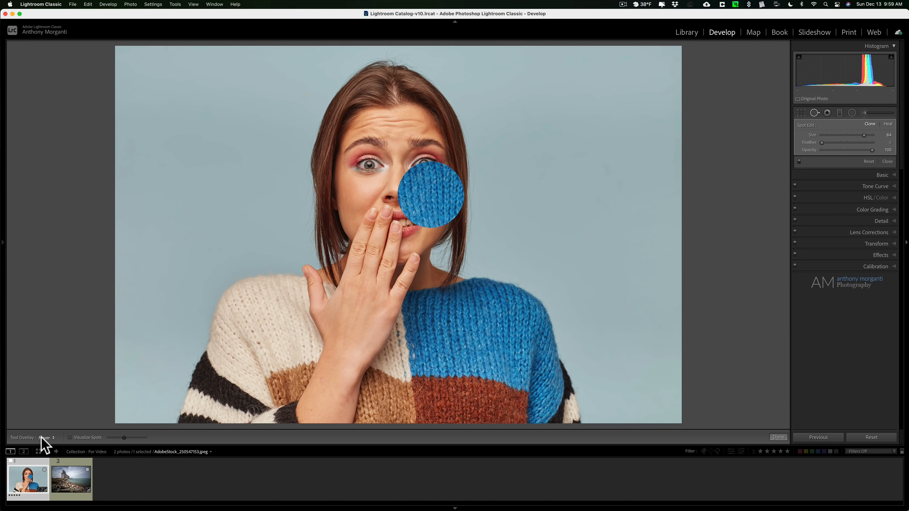
{"action": "left_click", "coordinate": [43, 437]}
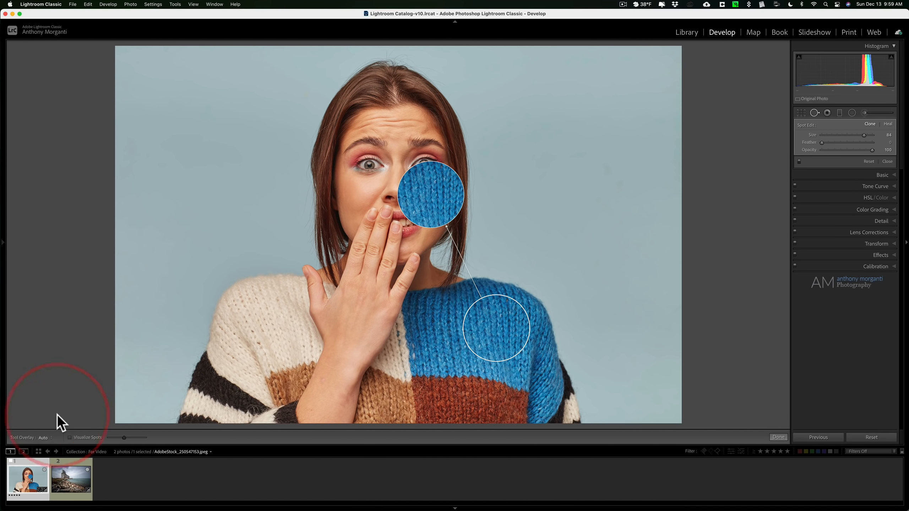
{"action": "mouse_move", "coordinate": [428, 198]}
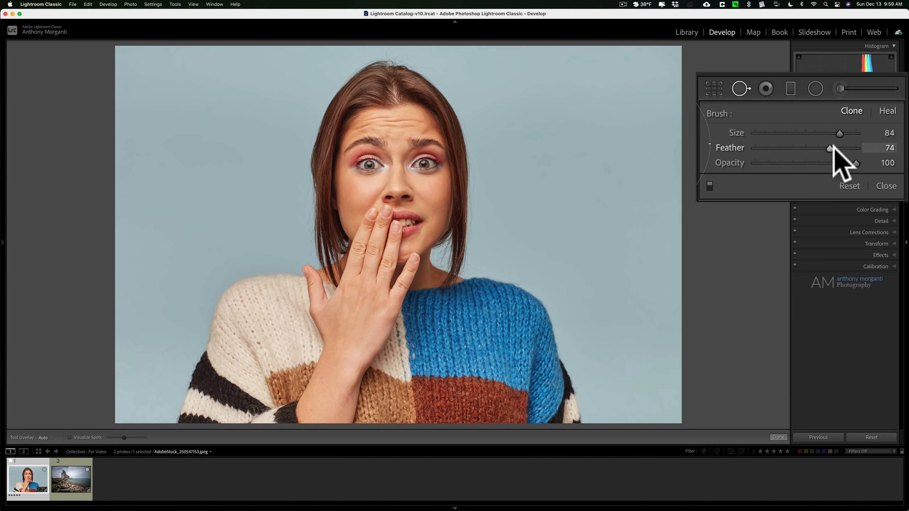
{"action": "mouse_move", "coordinate": [855, 172]}
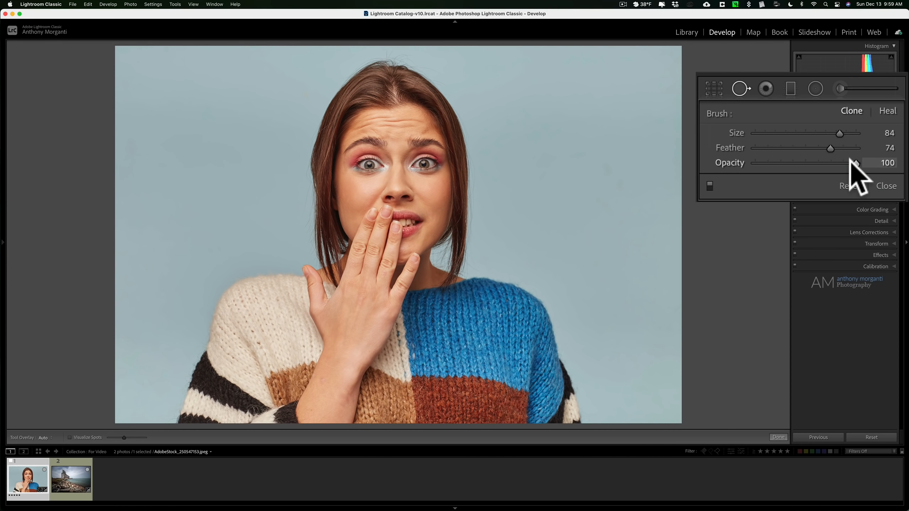
{"action": "mouse_move", "coordinate": [838, 151]}
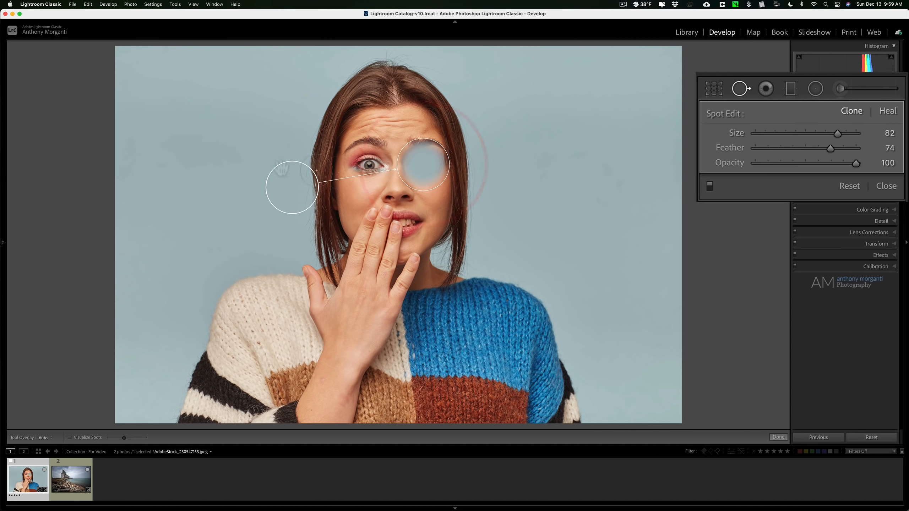
Move the eye spot's source onto the background, delete the spot, and select the landscape photo
{"action": "left_click_drag", "start_coordinate": [293, 186], "coordinate": [225, 153]}
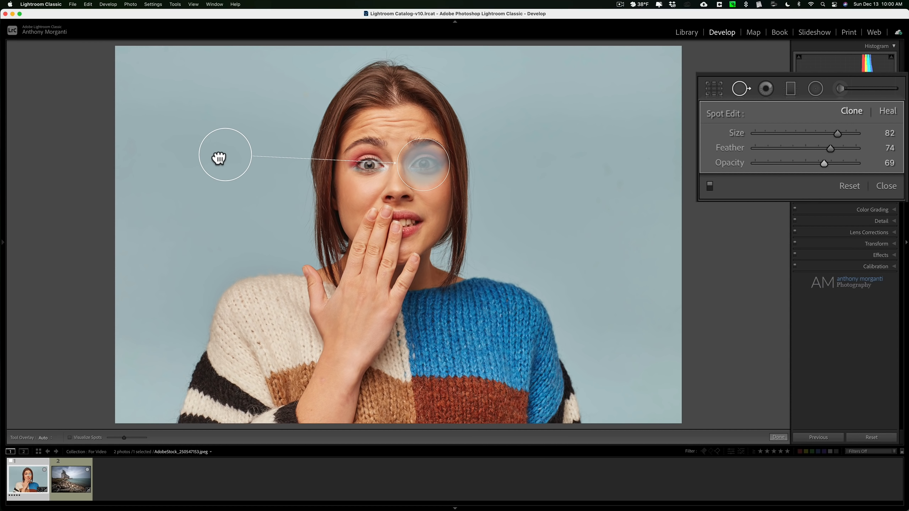
{"action": "key", "text": "delete"}
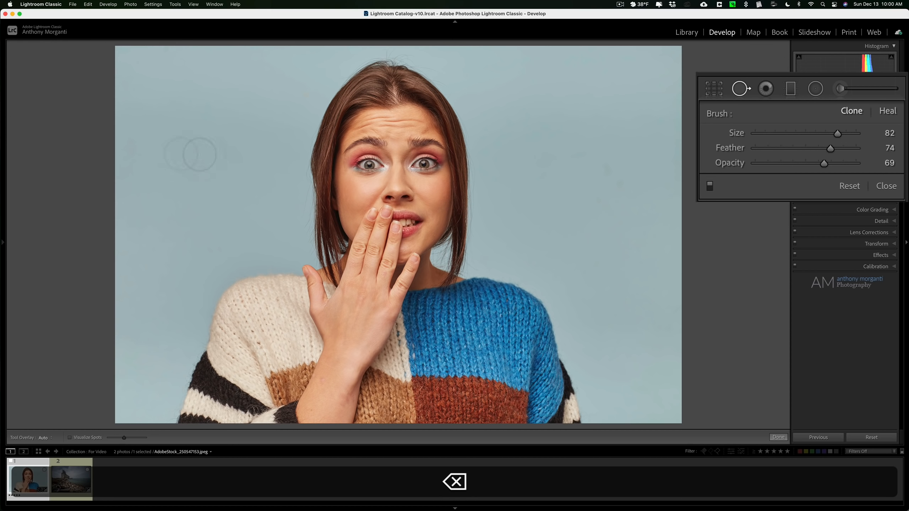
{"action": "left_click", "coordinate": [71, 478]}
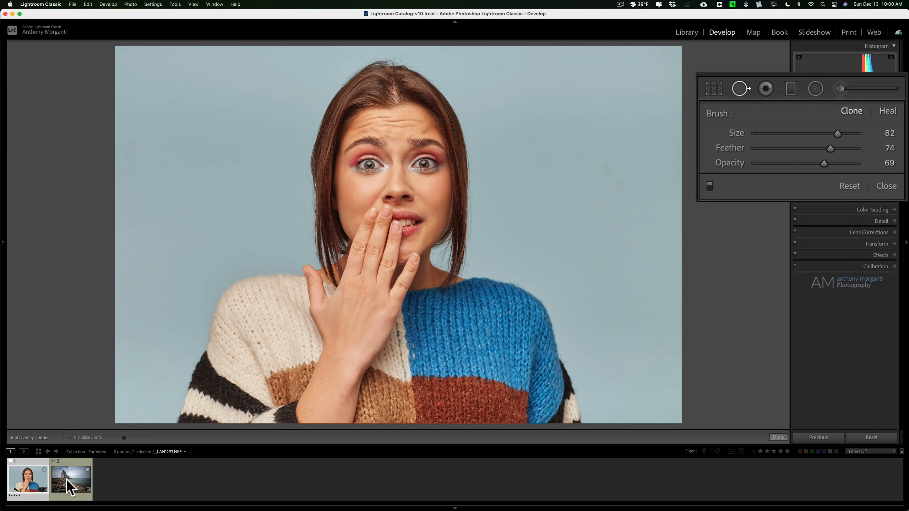
Load the grain elevator shoreline photo with Spot Removal still open at size 80
{"action": "left_click", "coordinate": [71, 480]}
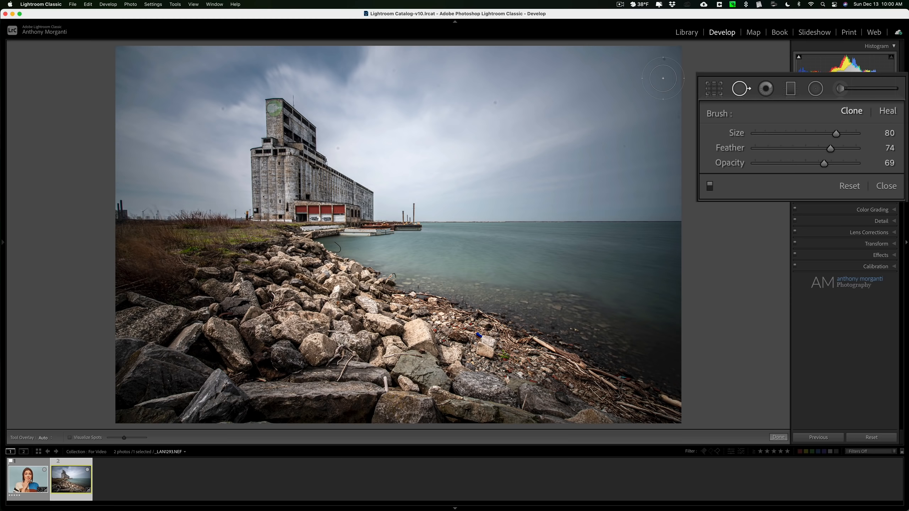
{"action": "mouse_move", "coordinate": [384, 116]}
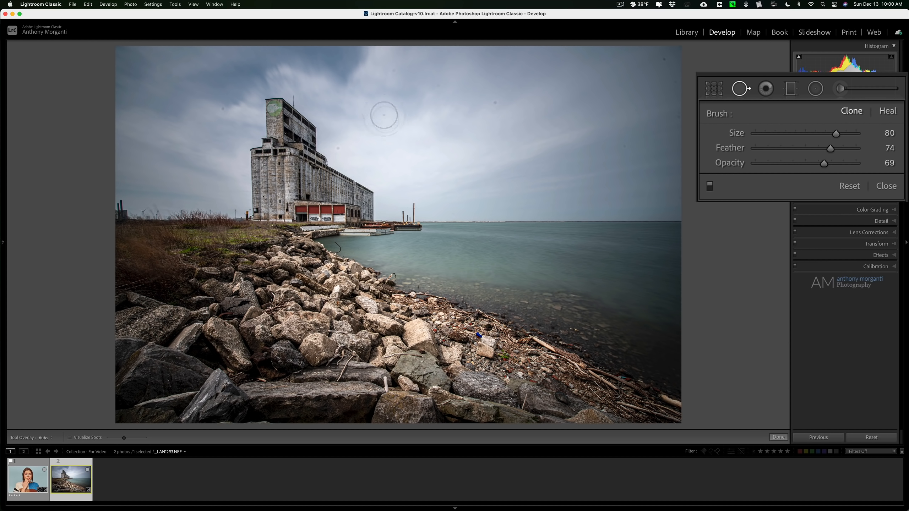
{"action": "mouse_move", "coordinate": [433, 242]}
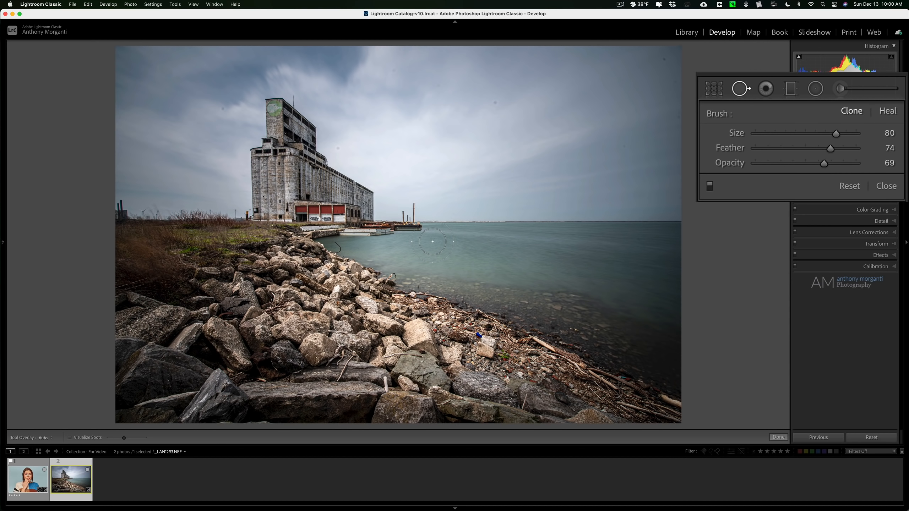
{"action": "mouse_move", "coordinate": [432, 267]}
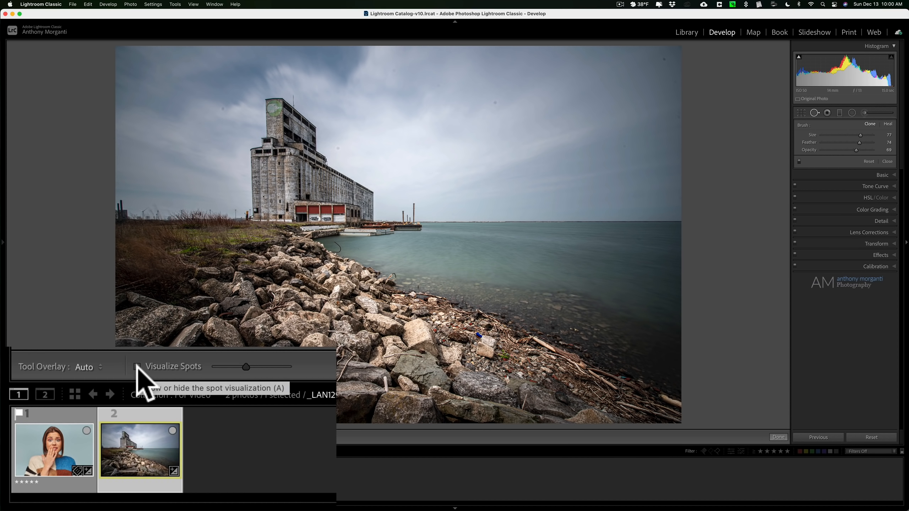
Turn on Visualize Spots to inspect sky droplets, then switch it off again
{"action": "left_click", "coordinate": [139, 366]}
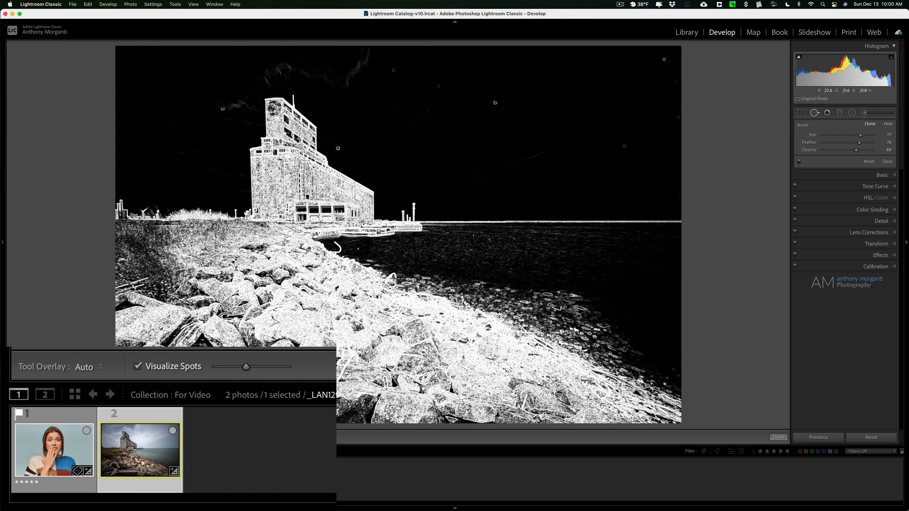
{"action": "mouse_move", "coordinate": [613, 134]}
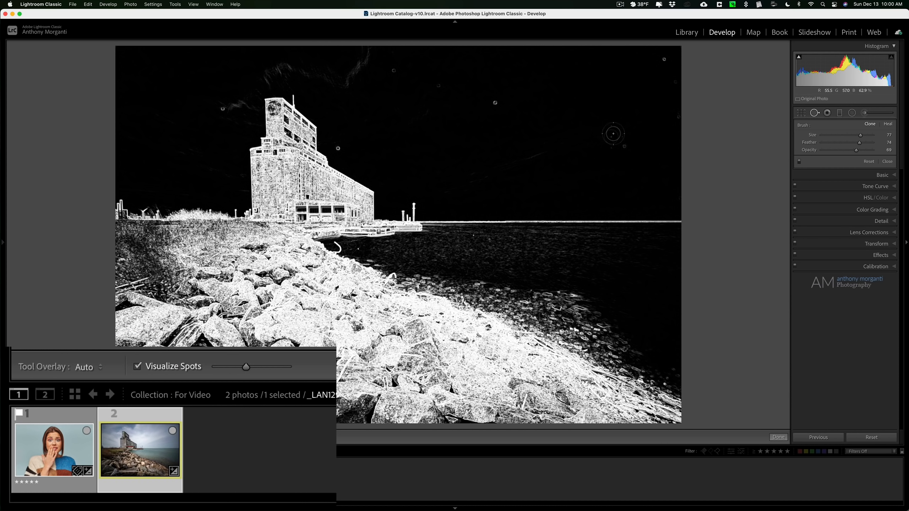
{"action": "mouse_move", "coordinate": [496, 102]}
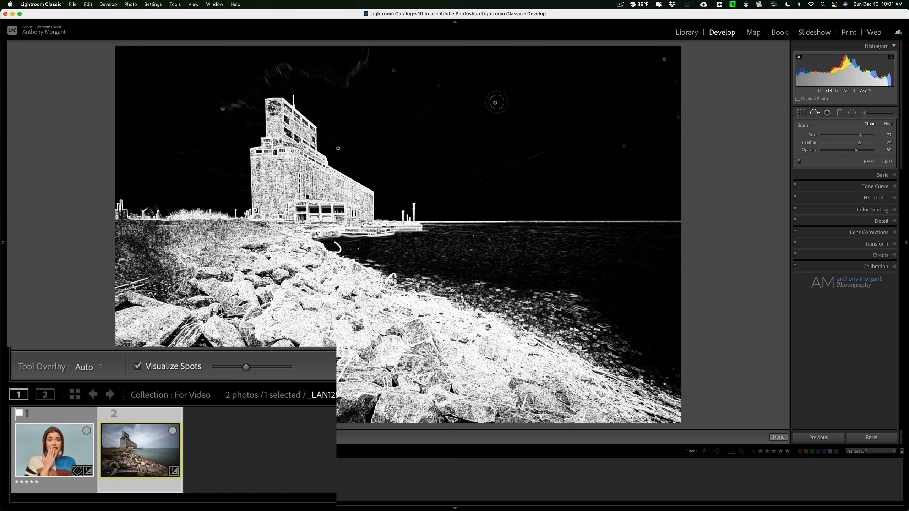
{"action": "mouse_move", "coordinate": [496, 102]}
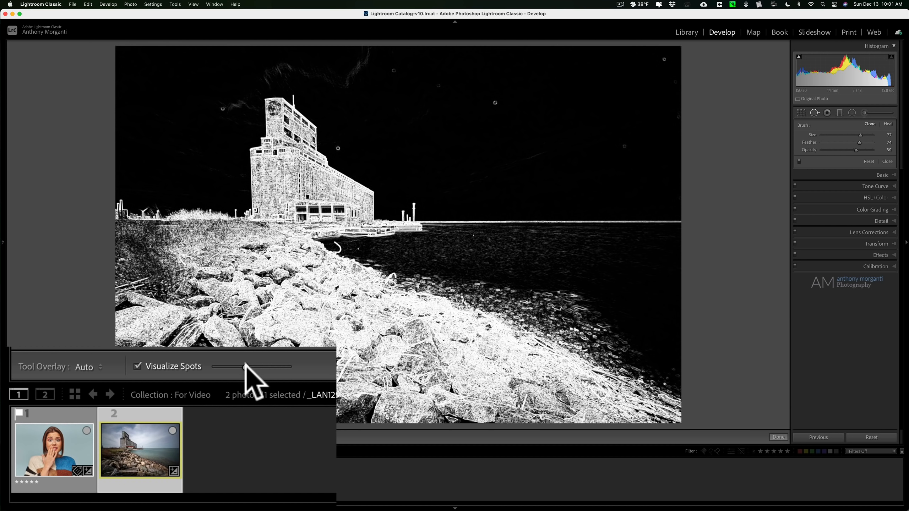
{"action": "mouse_move", "coordinate": [249, 374]}
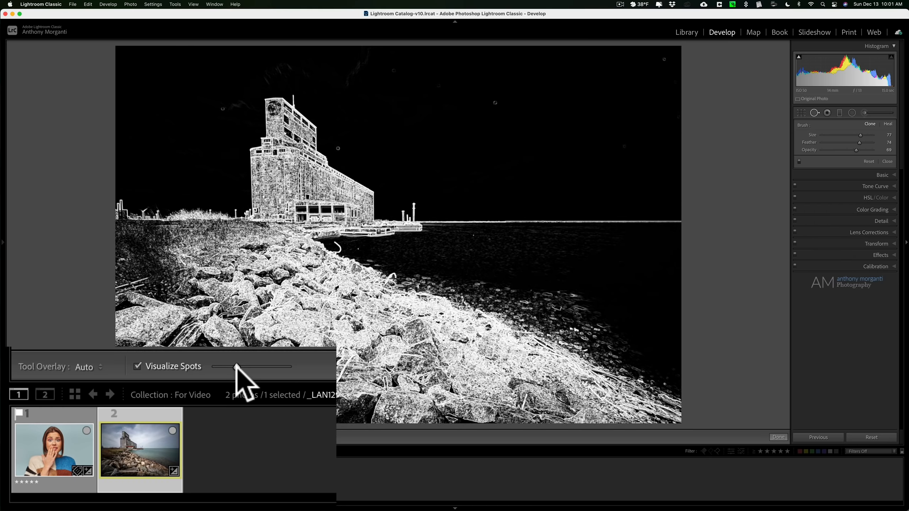
{"action": "mouse_move", "coordinate": [357, 136]}
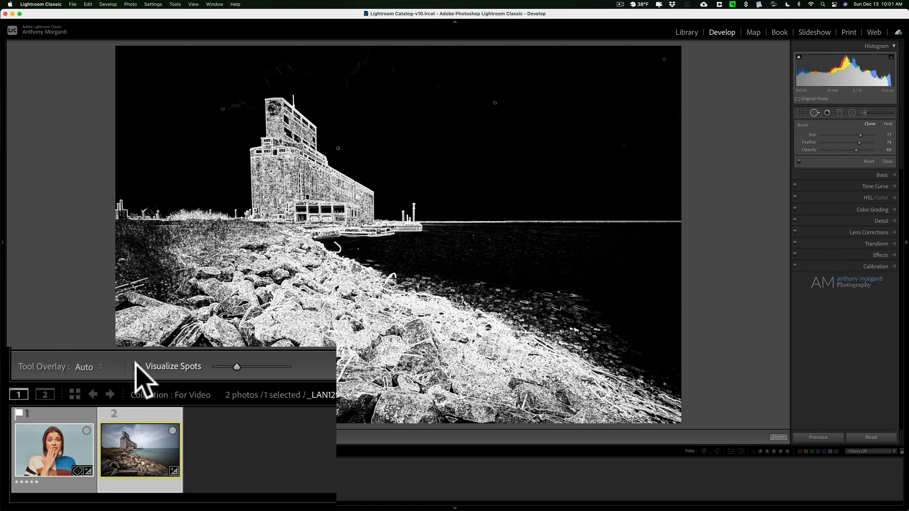
{"action": "left_click", "coordinate": [138, 367]}
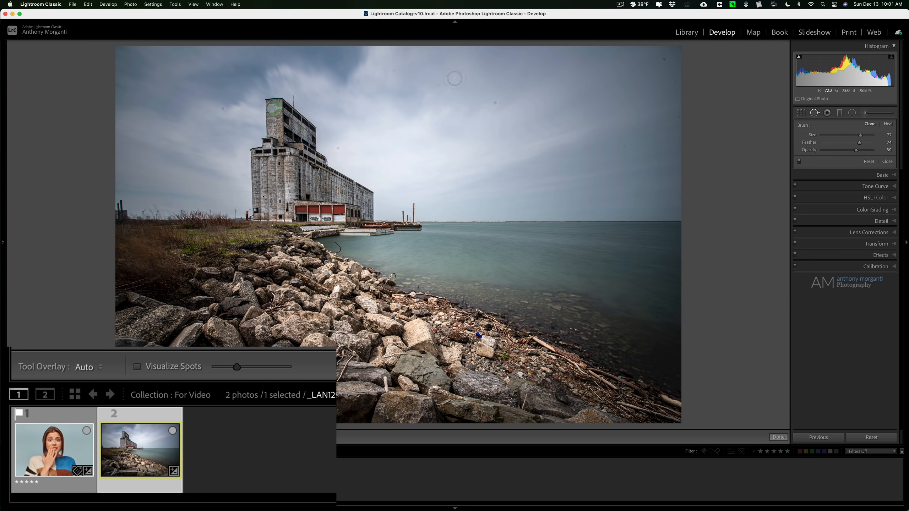
{"action": "mouse_move", "coordinate": [390, 92]}
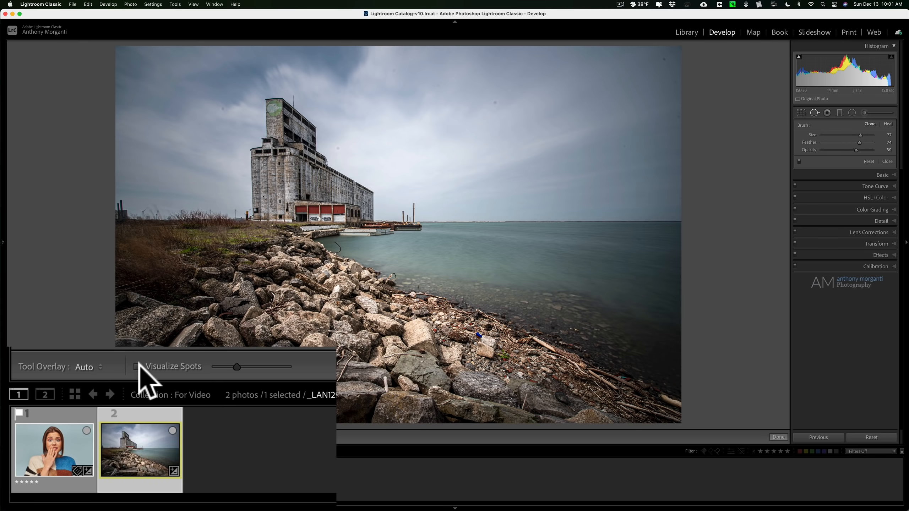
Turn Visualize Spots back on to reveal the dust spots across the sky
{"action": "left_click", "coordinate": [138, 366]}
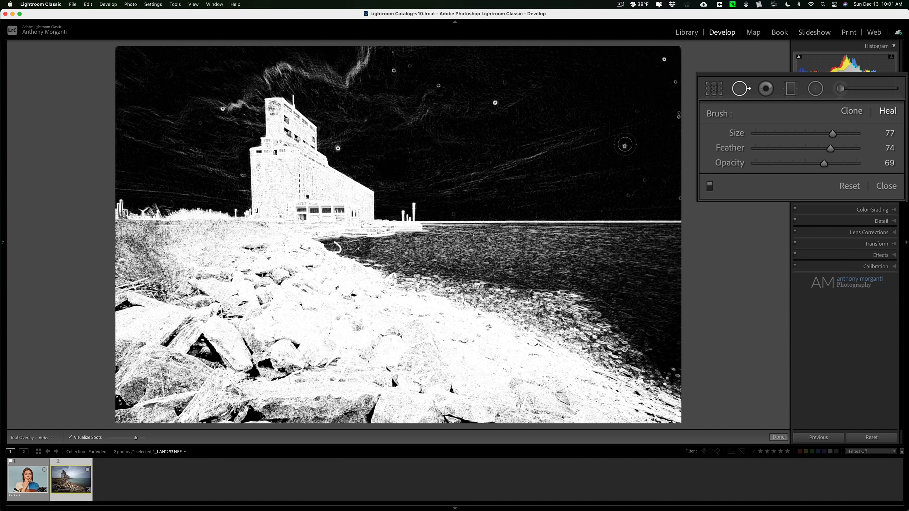
{"action": "mouse_move", "coordinate": [601, 158]}
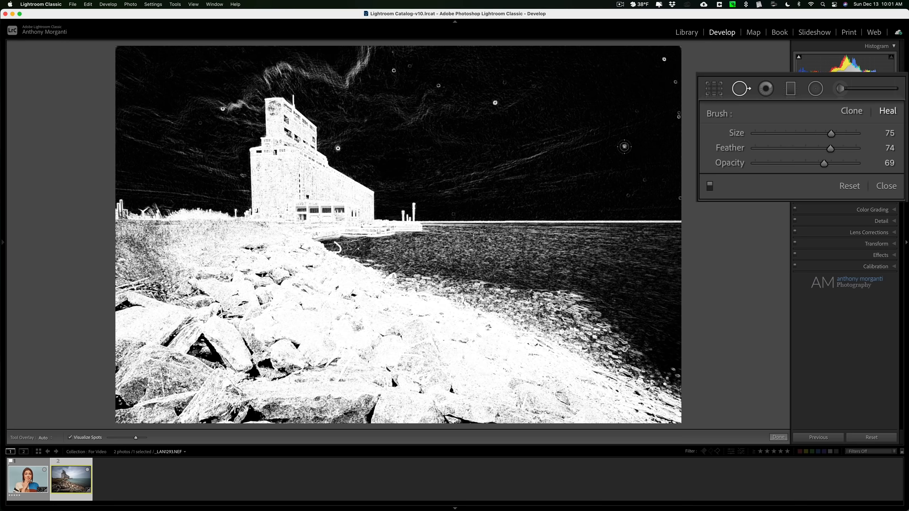
{"action": "mouse_move", "coordinate": [795, 134]}
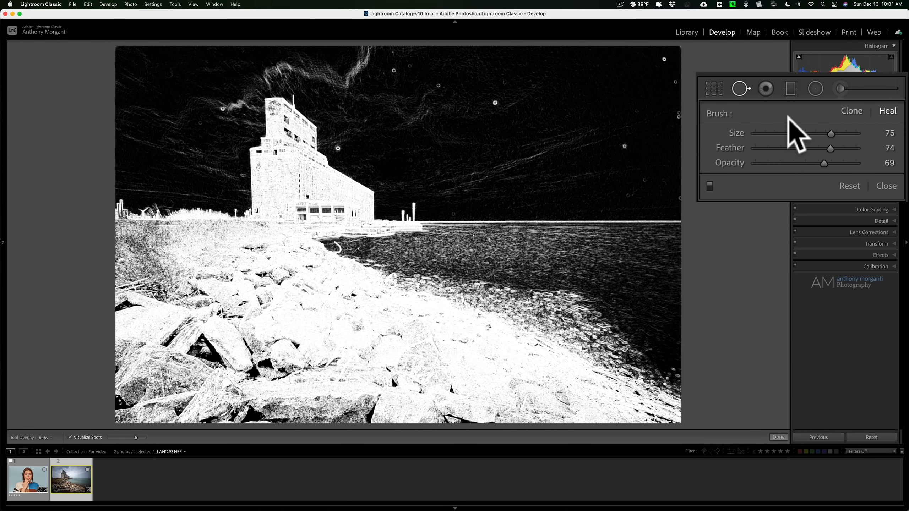
{"action": "mouse_move", "coordinate": [625, 149]}
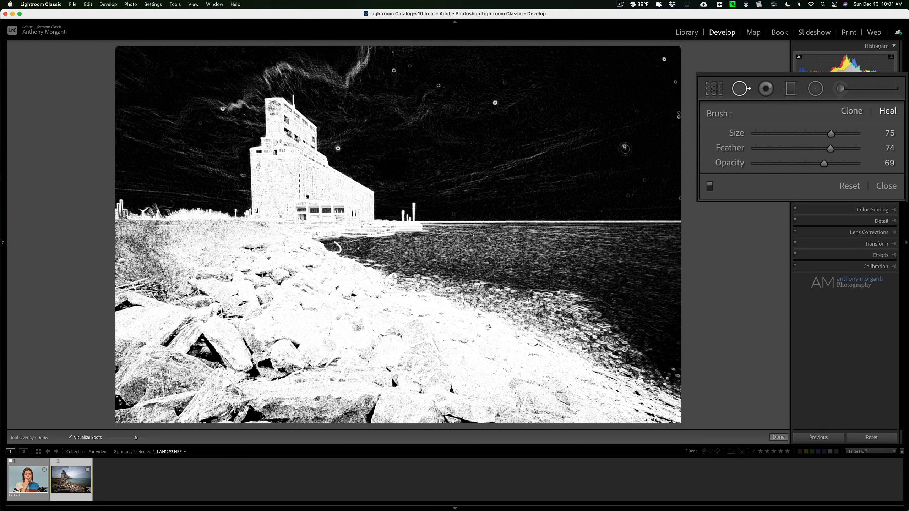
{"action": "mouse_move", "coordinate": [625, 145]}
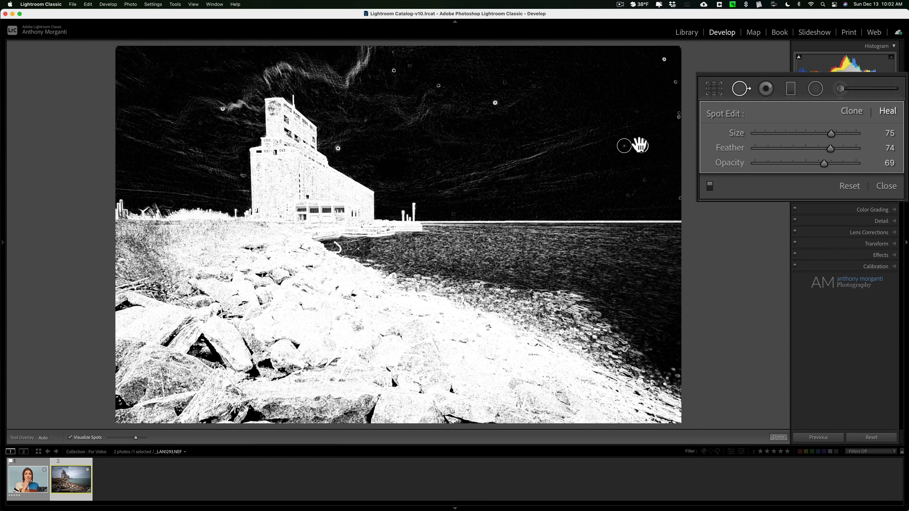
{"action": "mouse_move", "coordinate": [695, 143]}
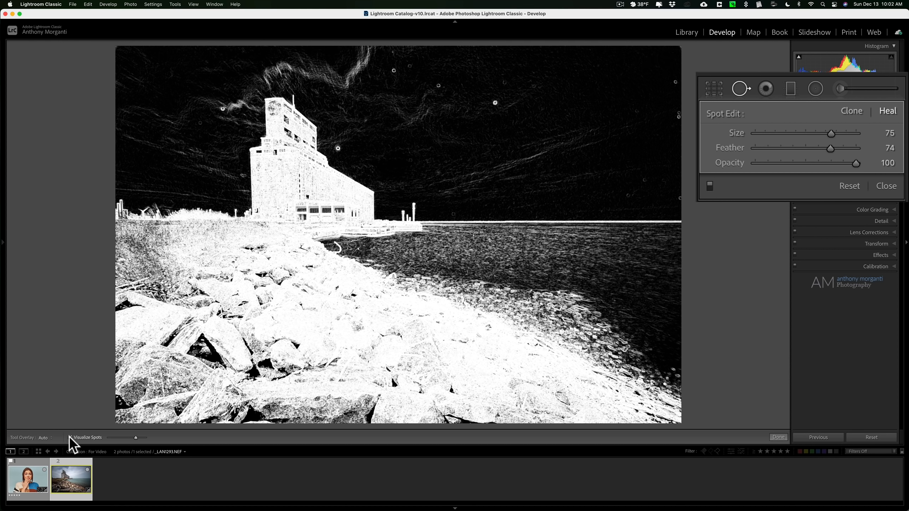
Turn off Visualize Spots and heal droplets in the upper sky beside the grain elevator
{"action": "left_click", "coordinate": [70, 438]}
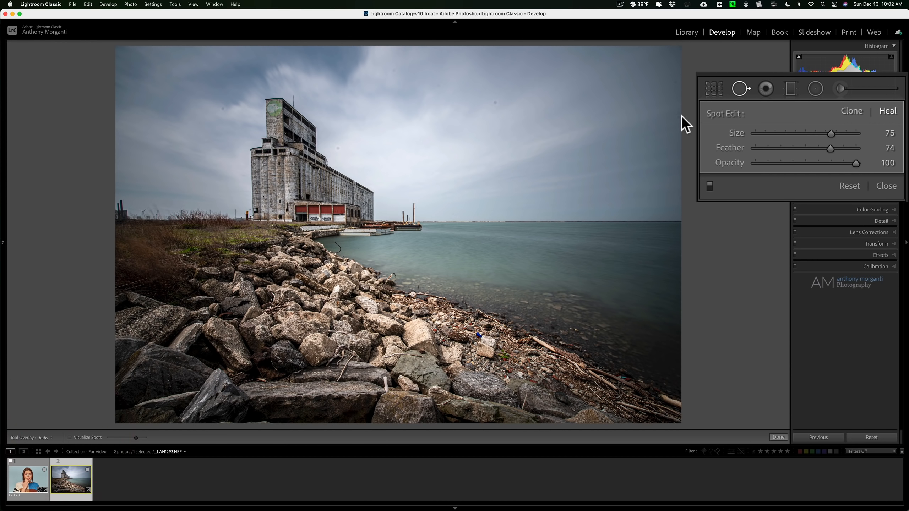
{"action": "left_click", "coordinate": [663, 59]}
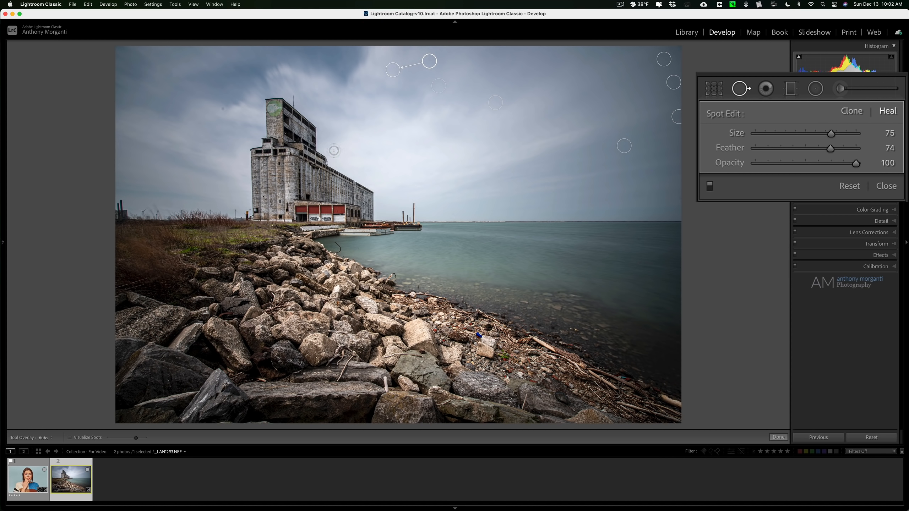
{"action": "left_click", "coordinate": [348, 148]}
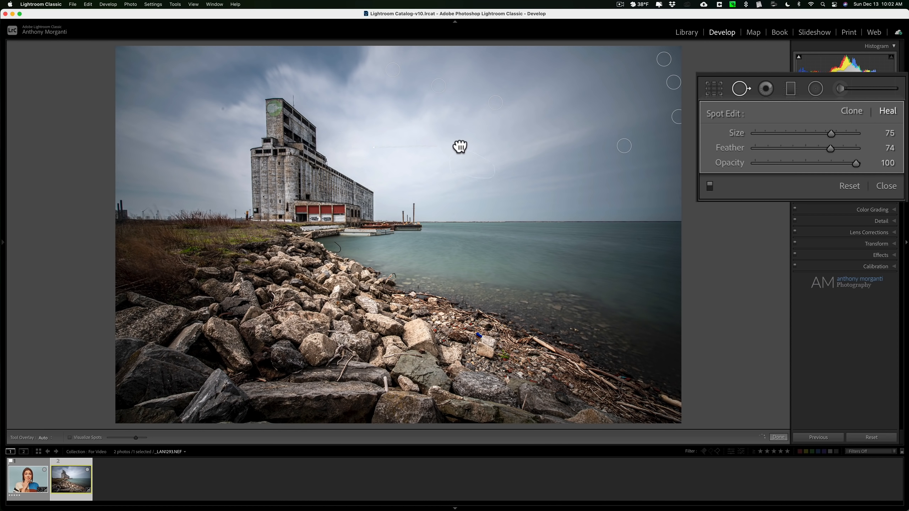
{"action": "left_click", "coordinate": [471, 135]}
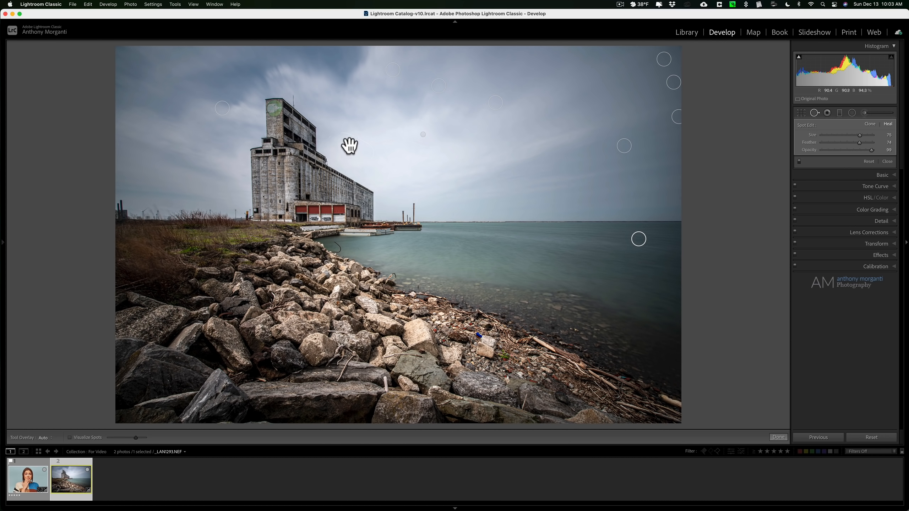
{"action": "left_click", "coordinate": [349, 148]}
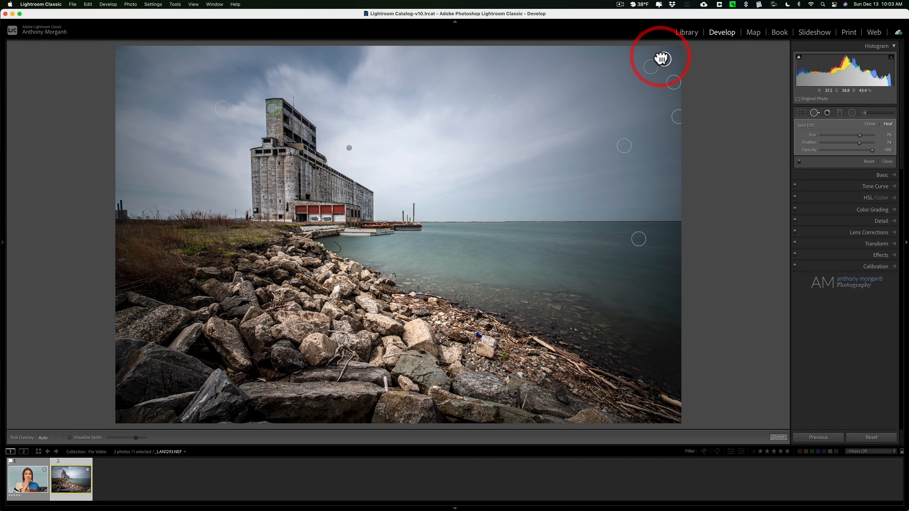
{"action": "mouse_move", "coordinate": [675, 86]}
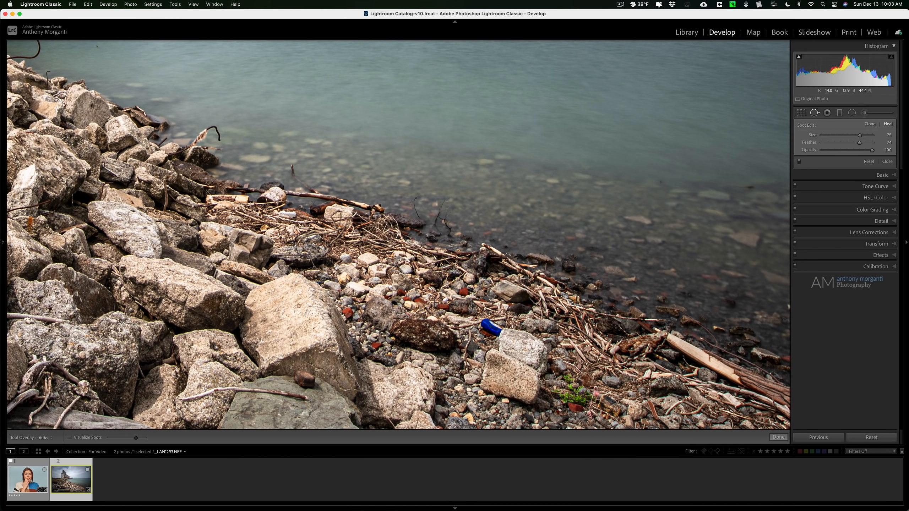
{"action": "mouse_move", "coordinate": [479, 324]}
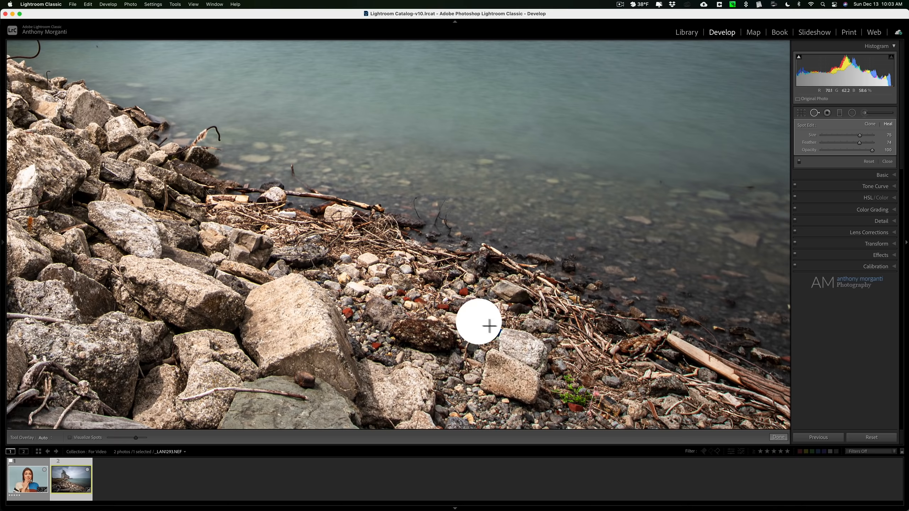
Heal the blue bottle on the shore and select its heal spot
{"action": "left_click", "coordinate": [479, 326]}
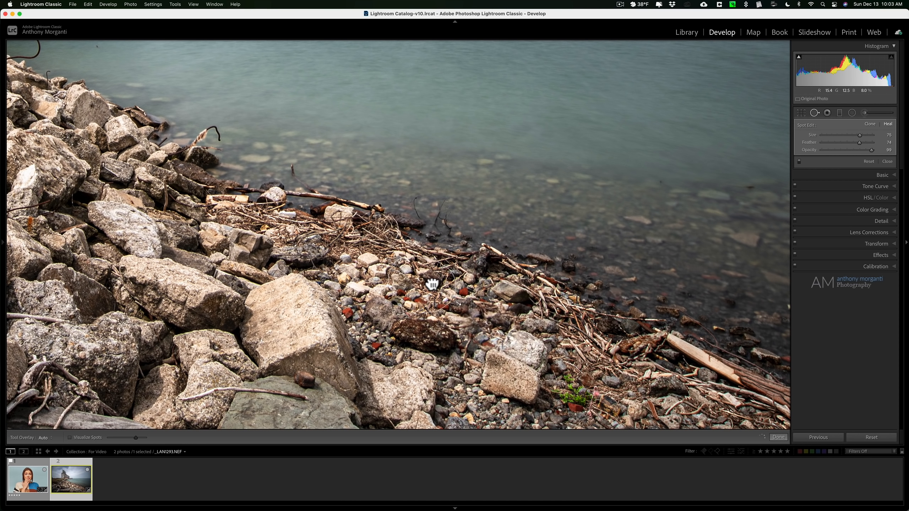
{"action": "left_click", "coordinate": [432, 285]}
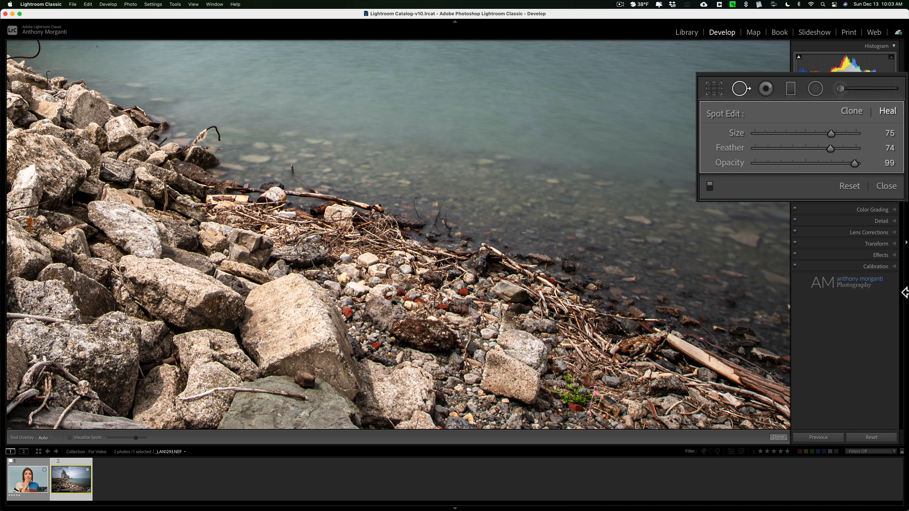
{"action": "mouse_move", "coordinate": [863, 128]}
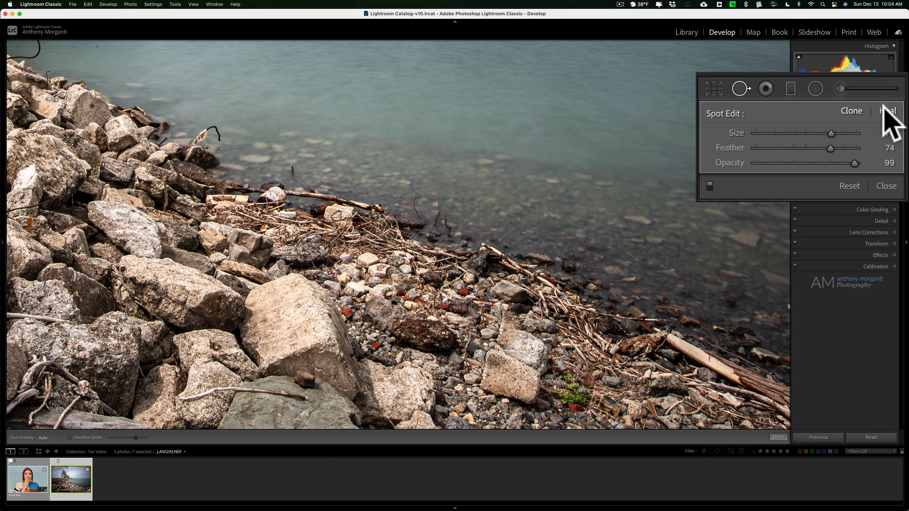
Confirm Heal mode and close the Spot Removal tool
{"action": "left_click", "coordinate": [852, 111]}
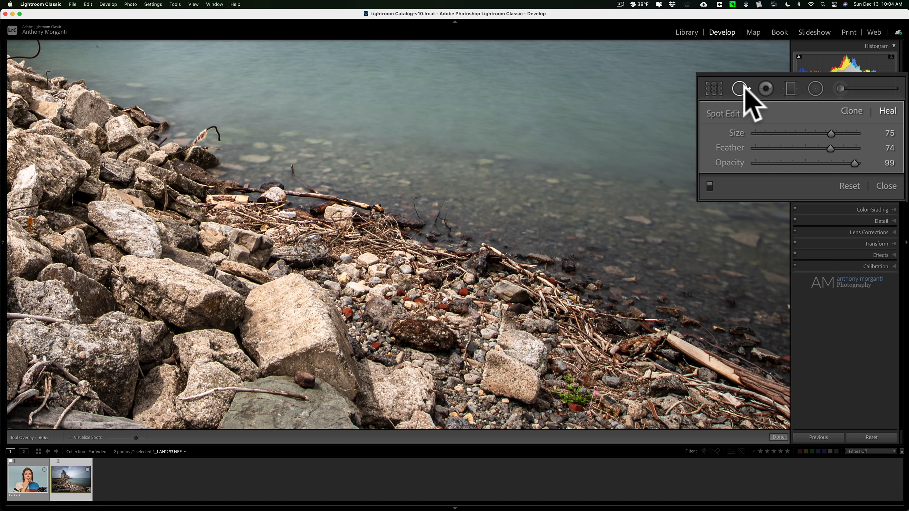
{"action": "mouse_move", "coordinate": [741, 89]}
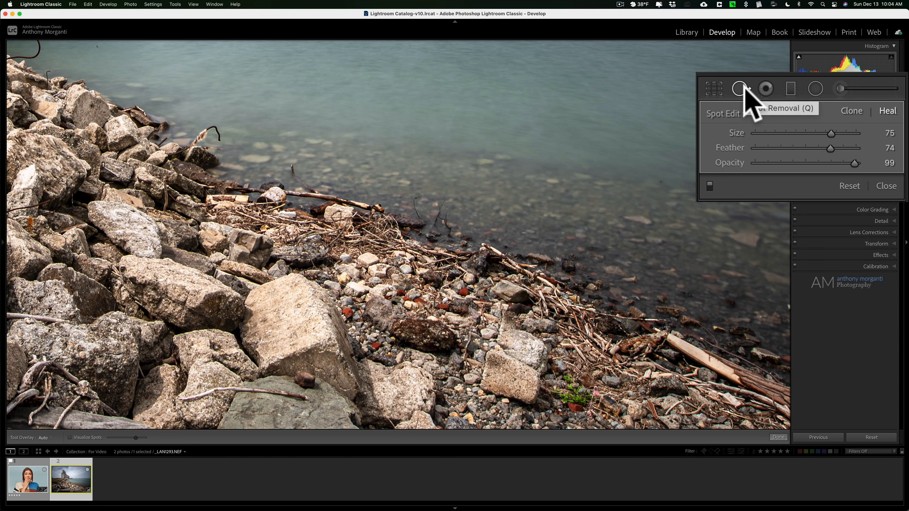
{"action": "left_click", "coordinate": [886, 186]}
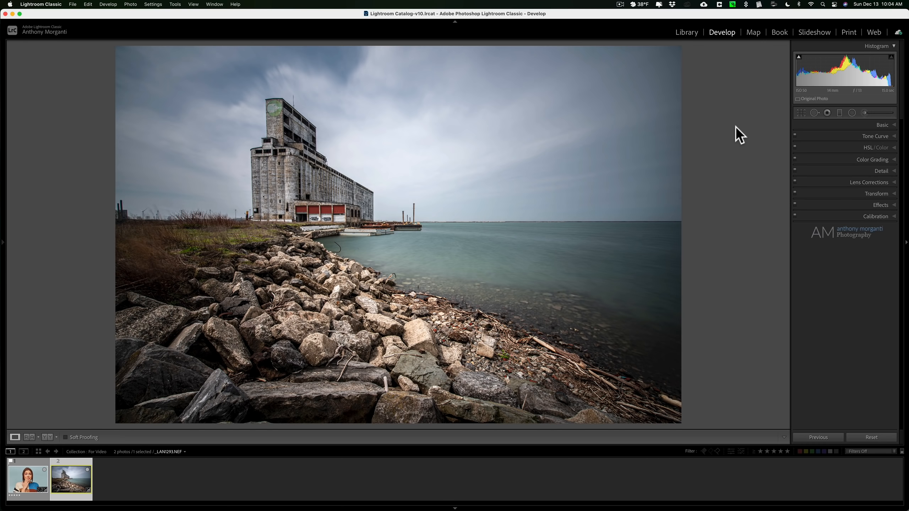
{"action": "mouse_move", "coordinate": [447, 197]}
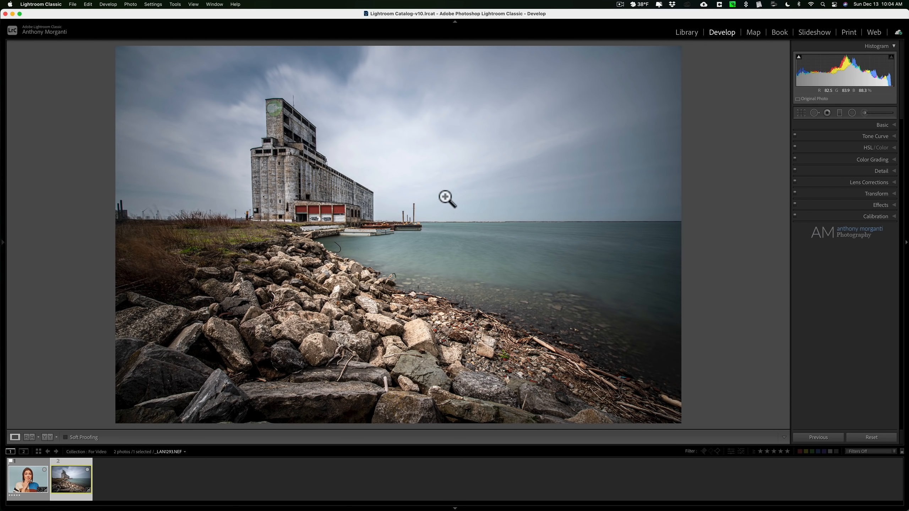
{"action": "mouse_move", "coordinate": [464, 195]}
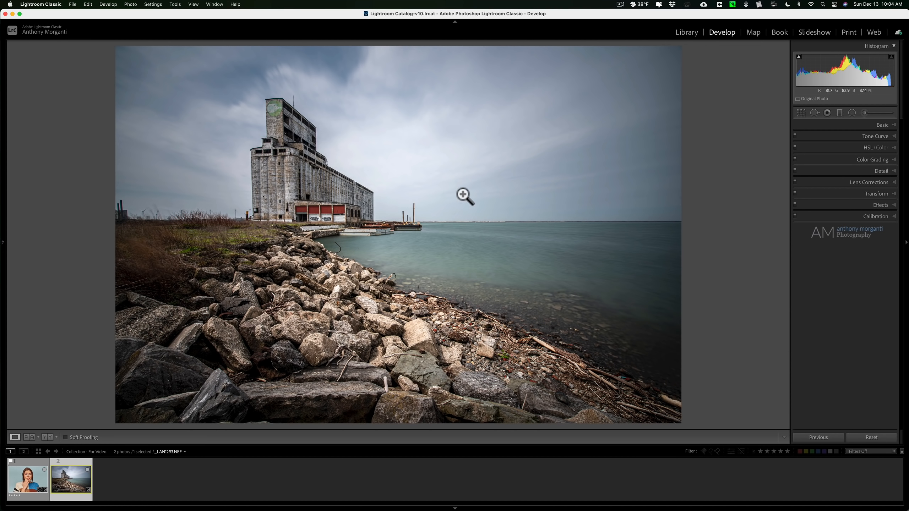